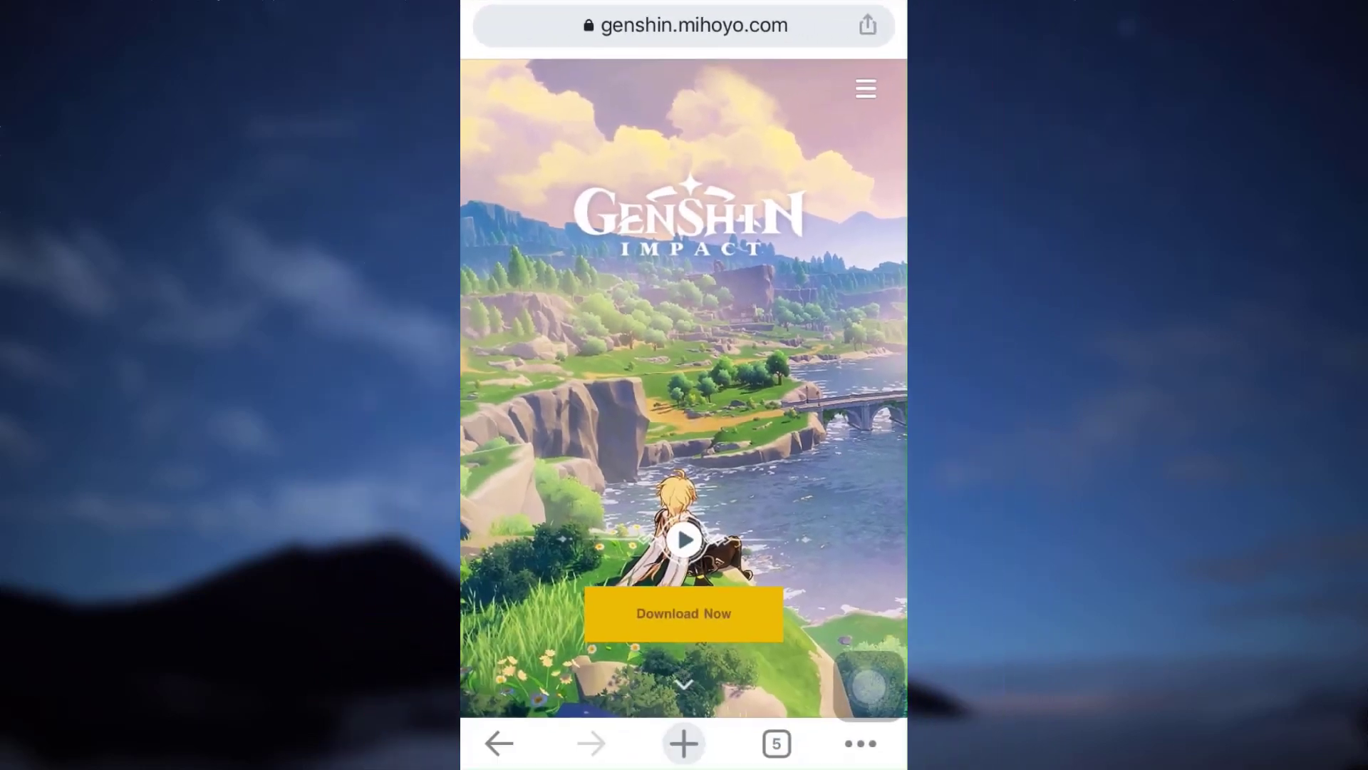
- Navigate via the hamburger menu to the miHoYo account centre entry
scroll(down, 3)
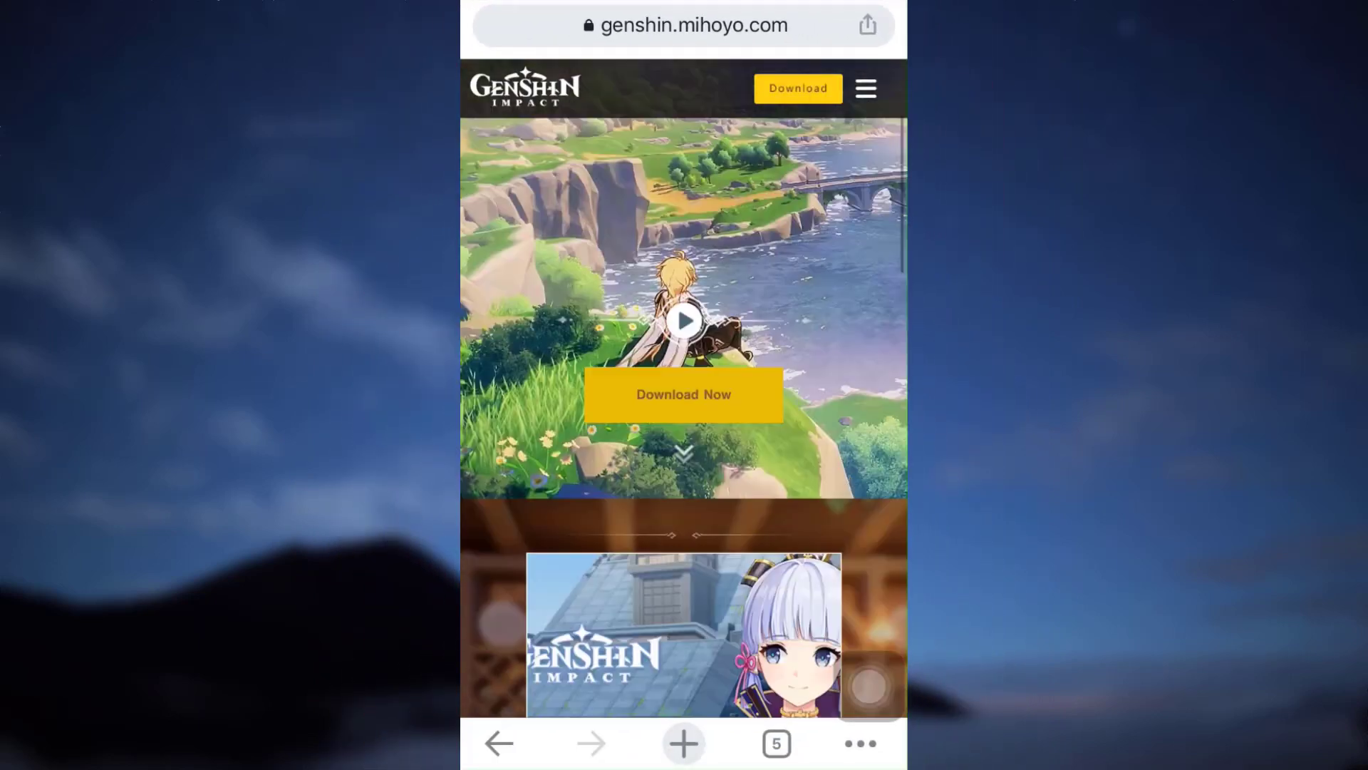
scroll(up, 3)
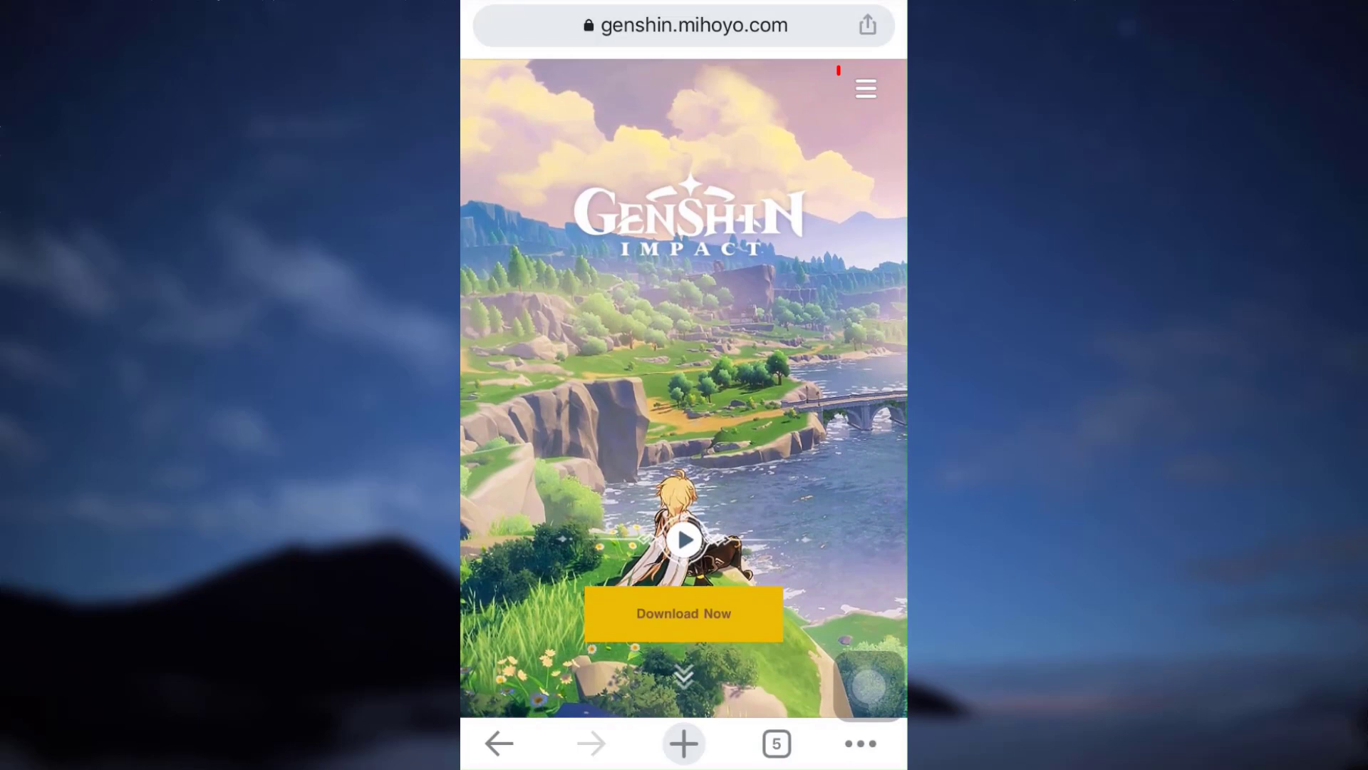
click(865, 89)
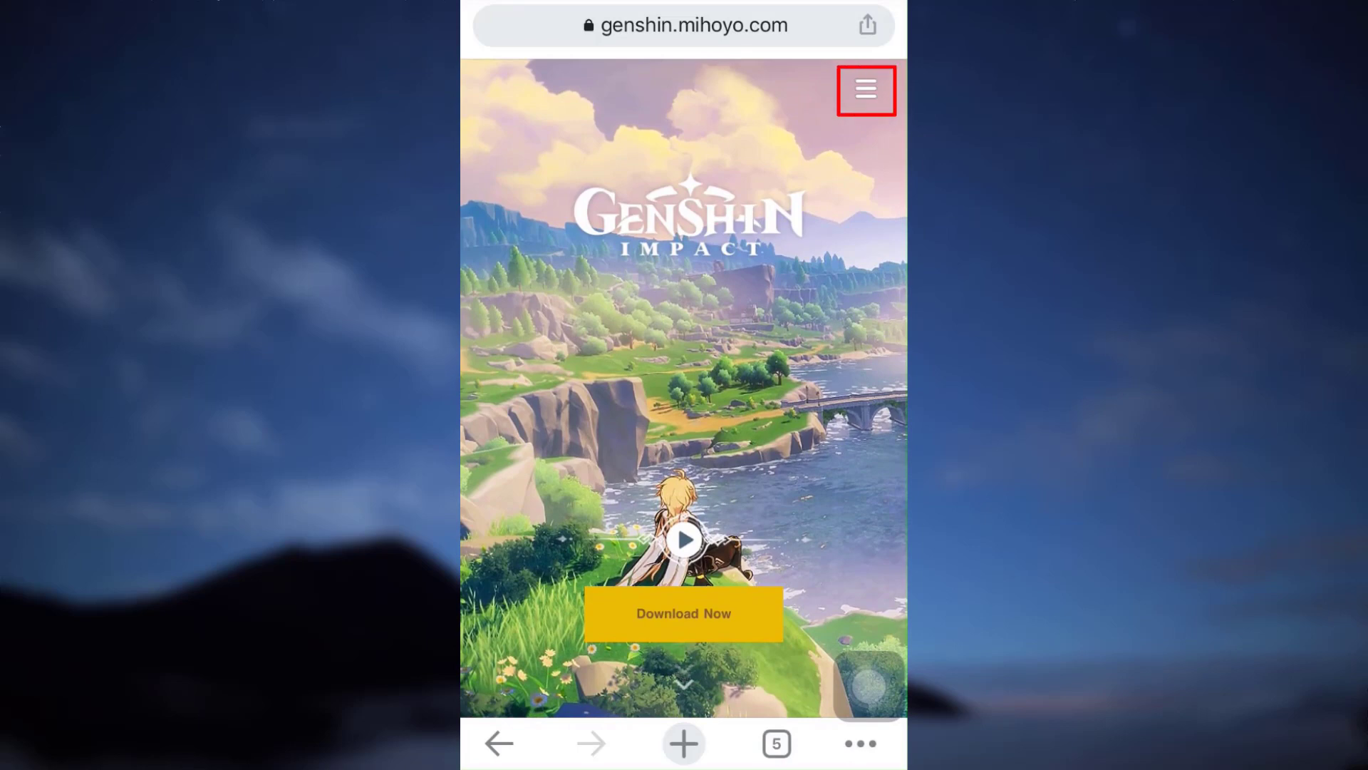
click(866, 88)
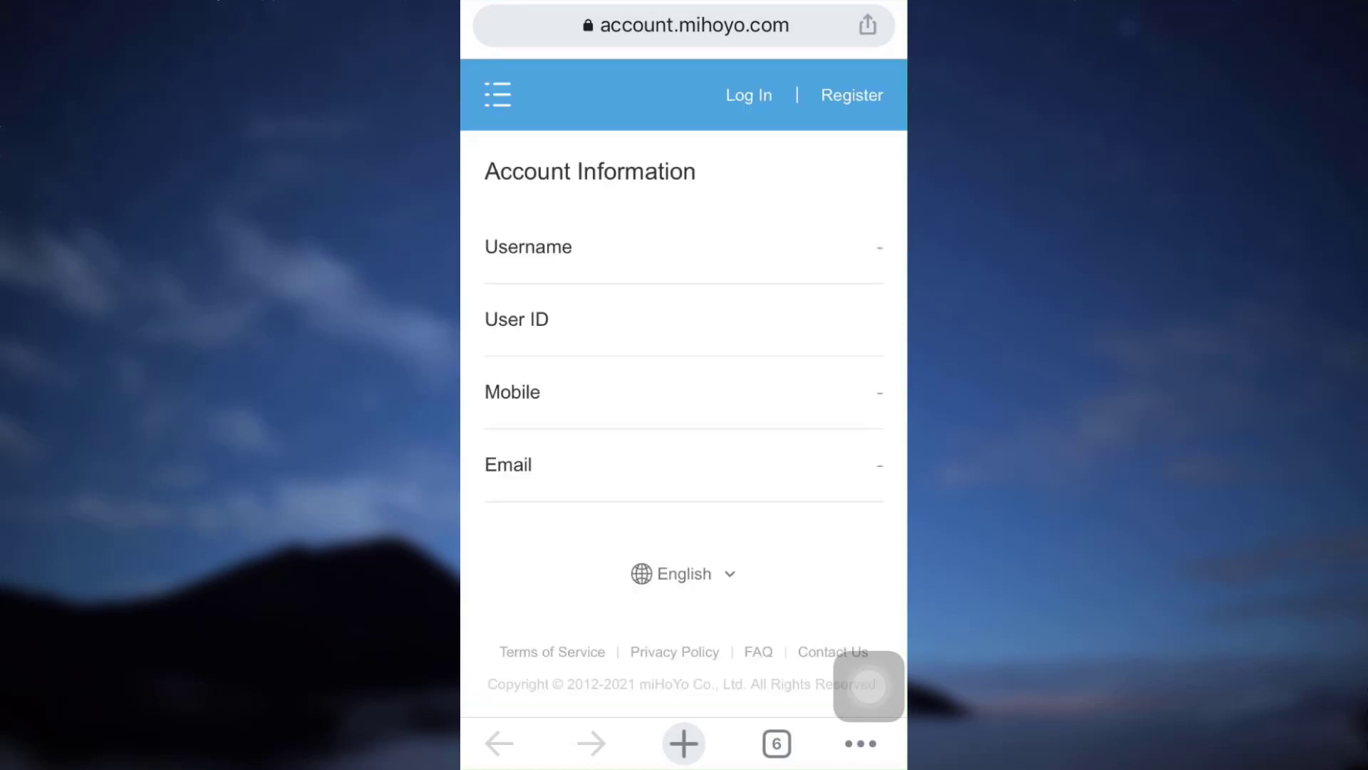
- Enter the account email on the log-in form and go to Forgot Password
click(748, 94)
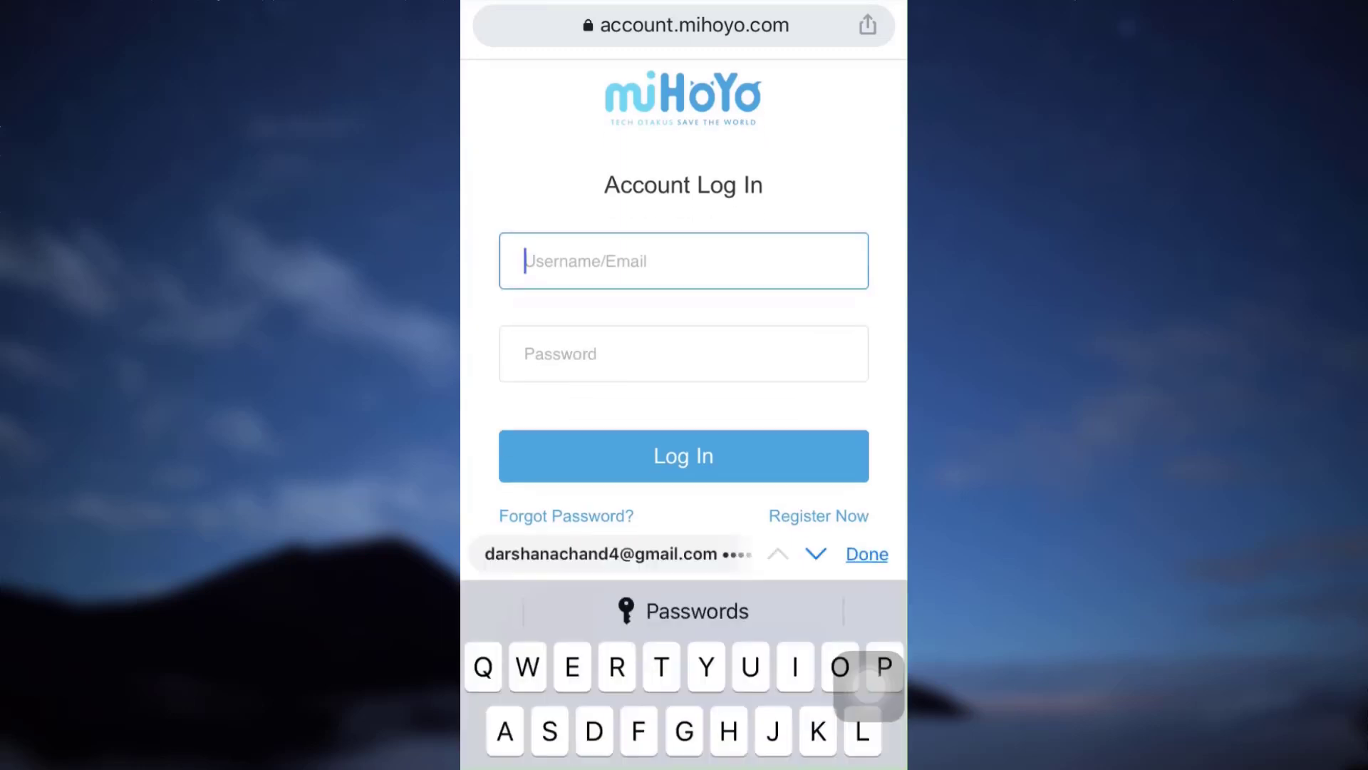
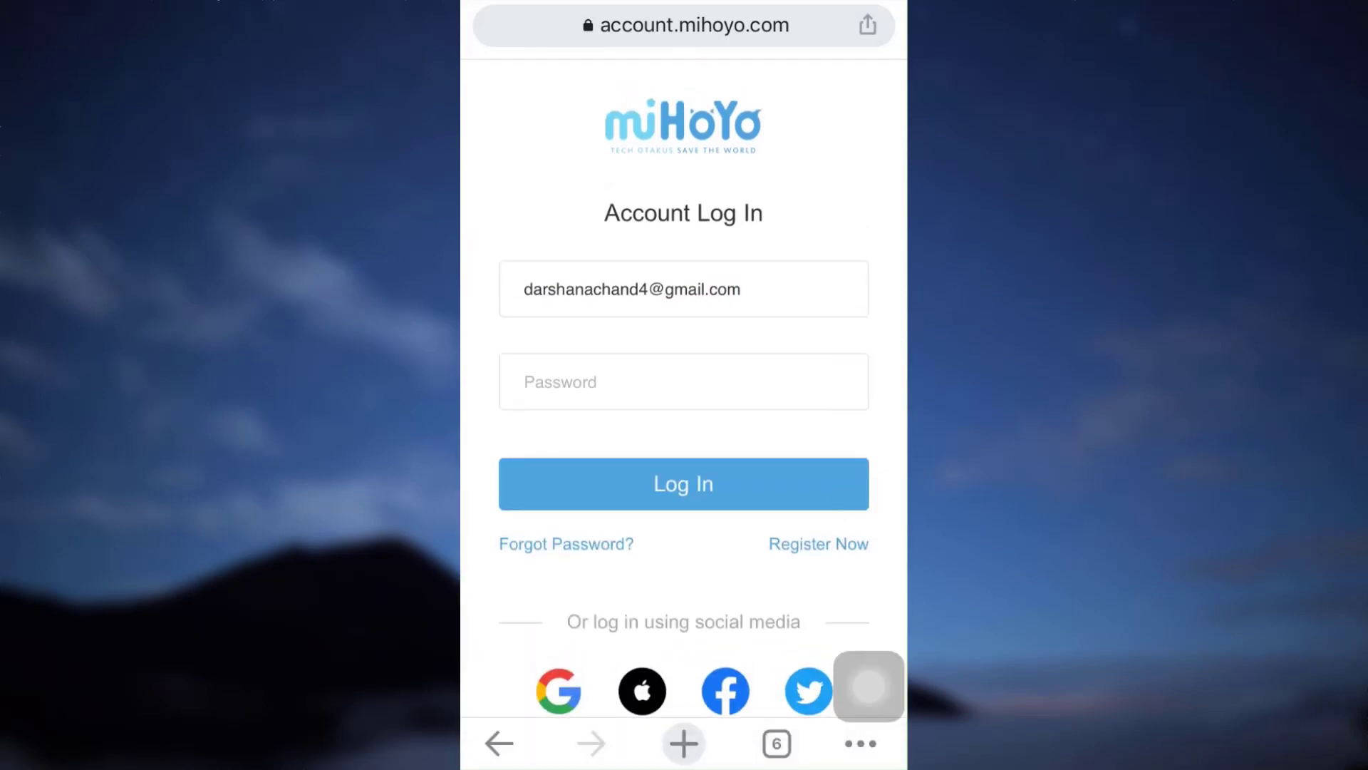
click(567, 543)
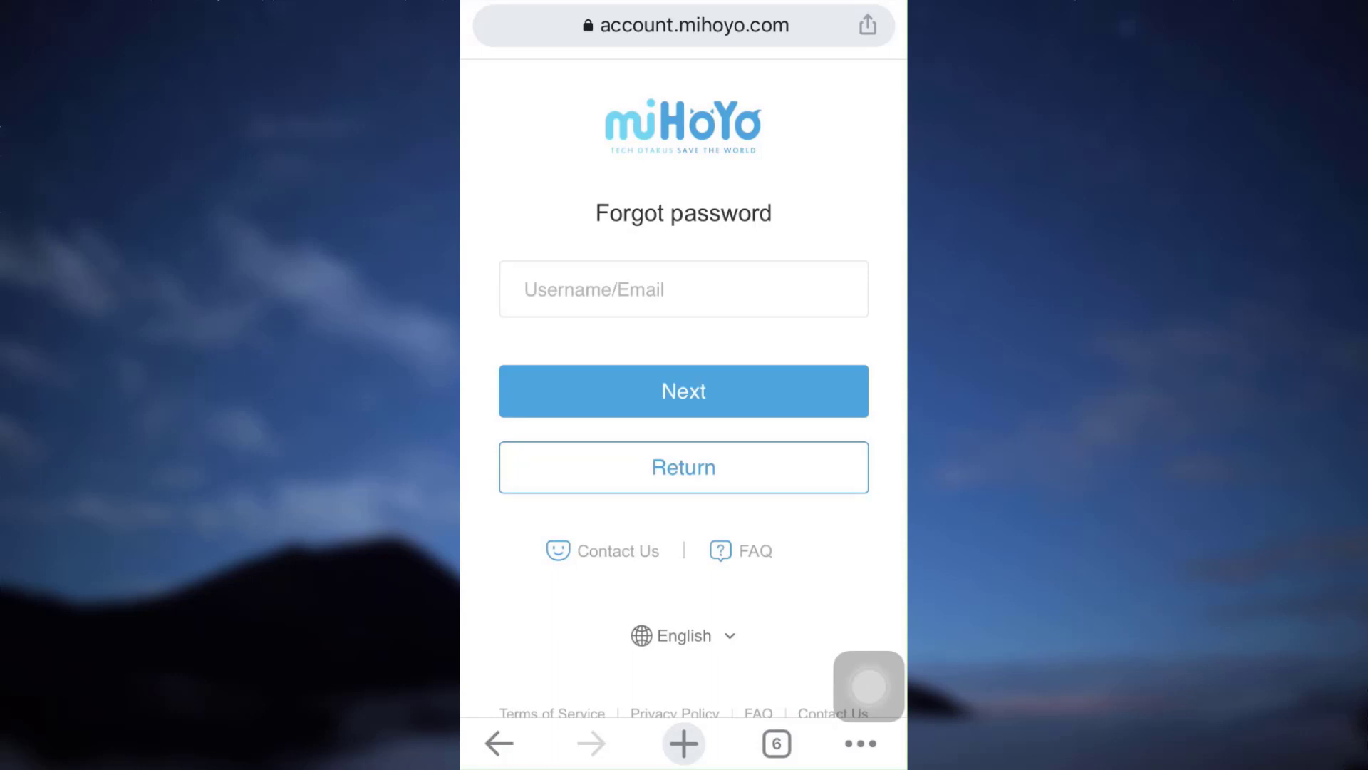
- Submit the account email for recovery and solve the slider captcha puzzle
click(684, 288)
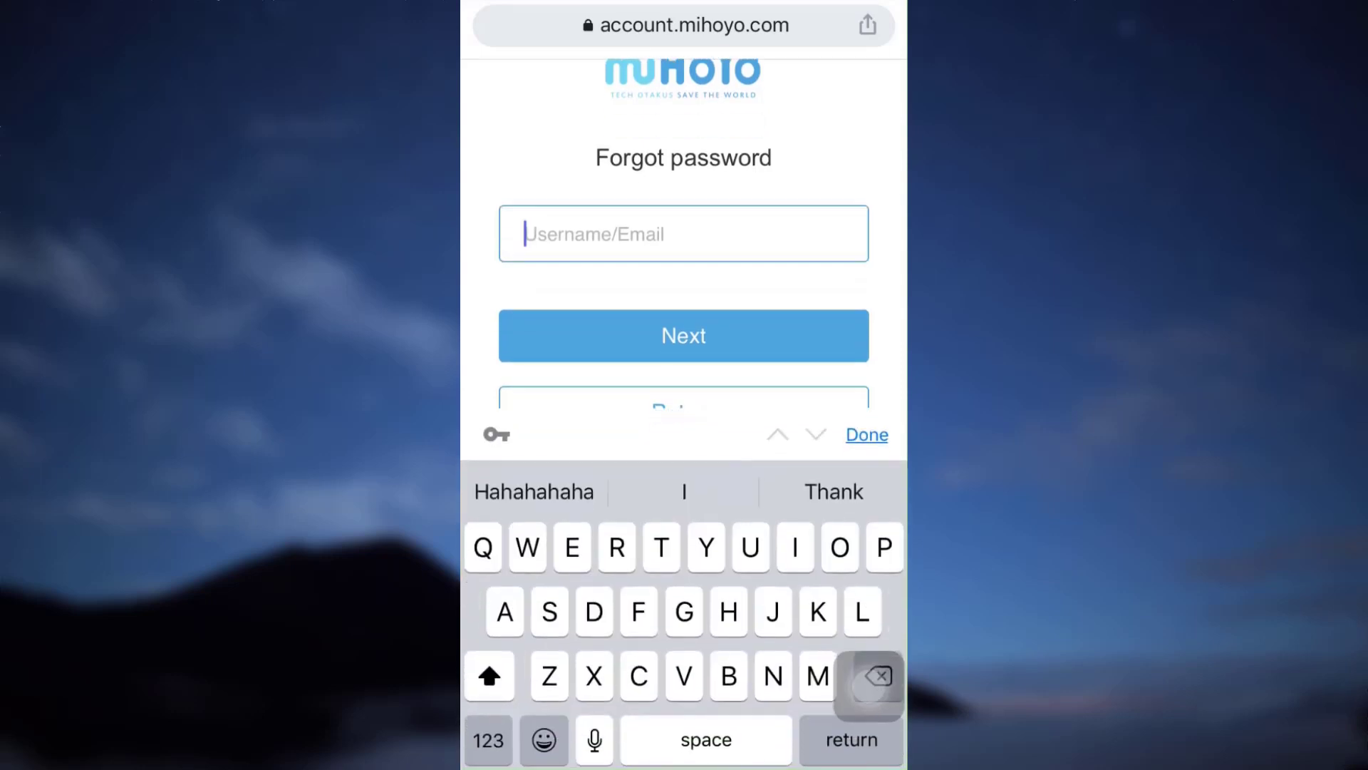
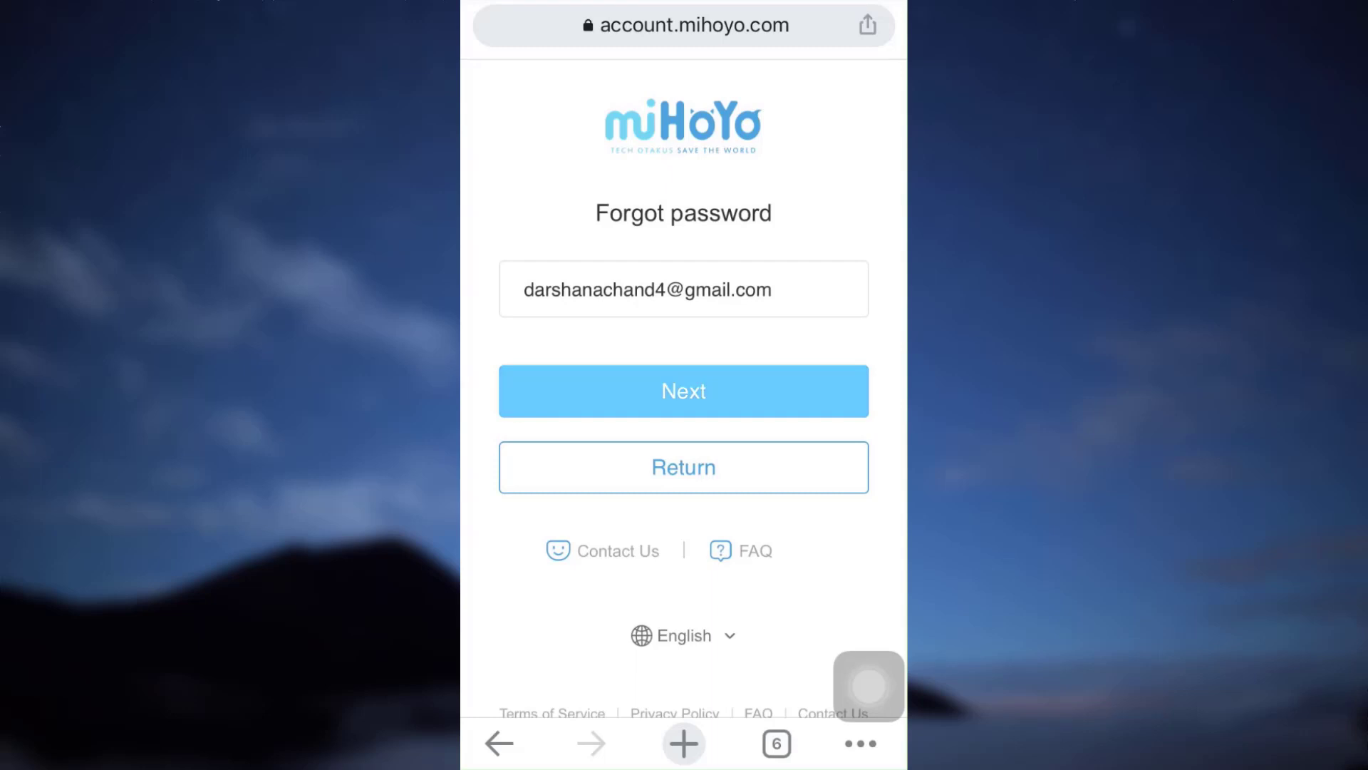
click(685, 391)
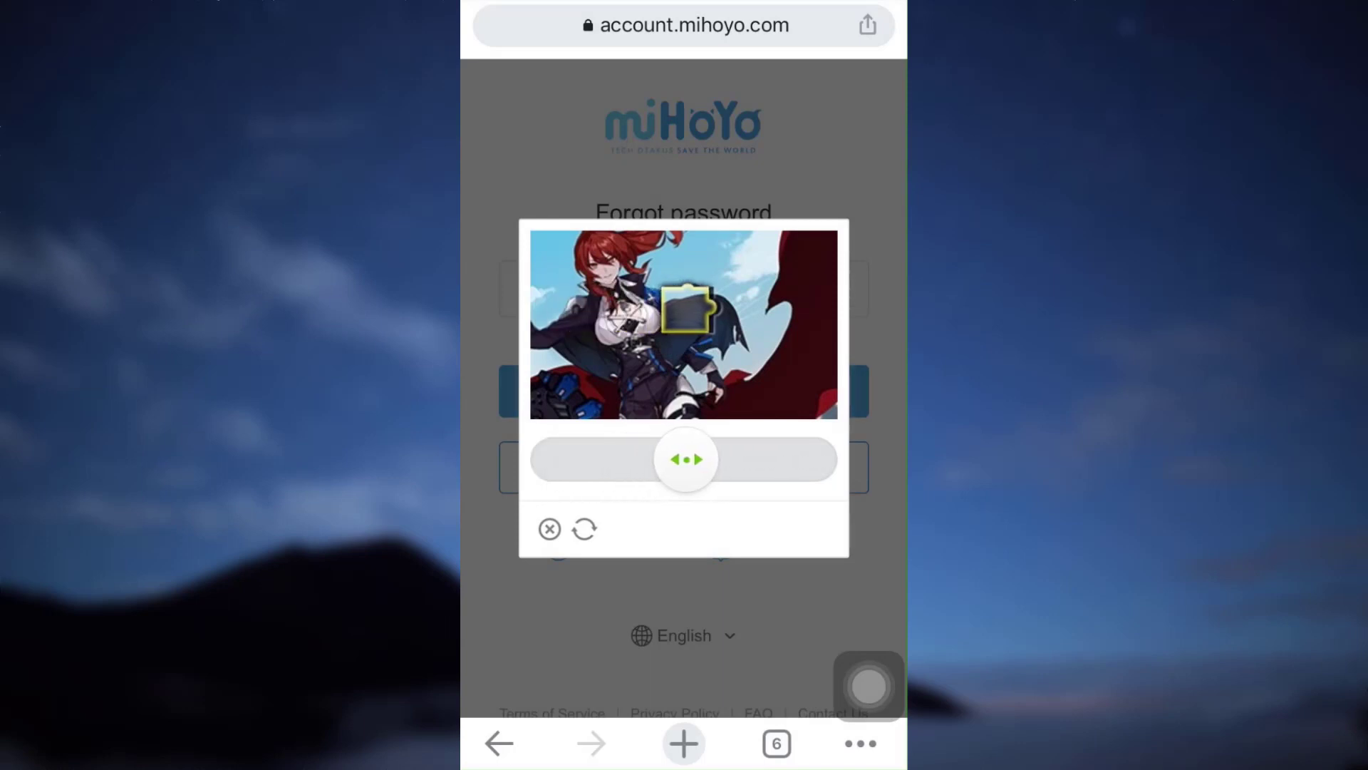
drag(682, 461, 693, 461)
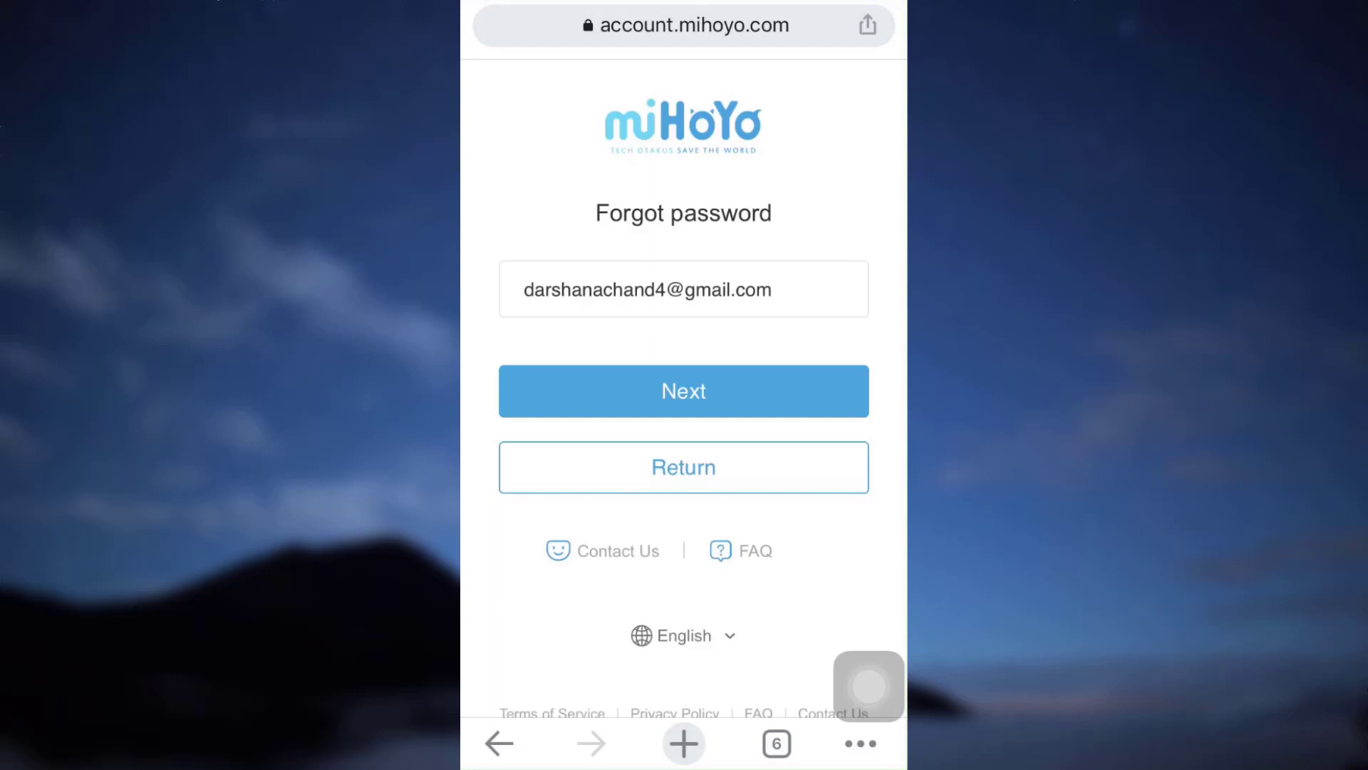
- Proceed to Security Verification with Email Verification and request a code
click(684, 390)
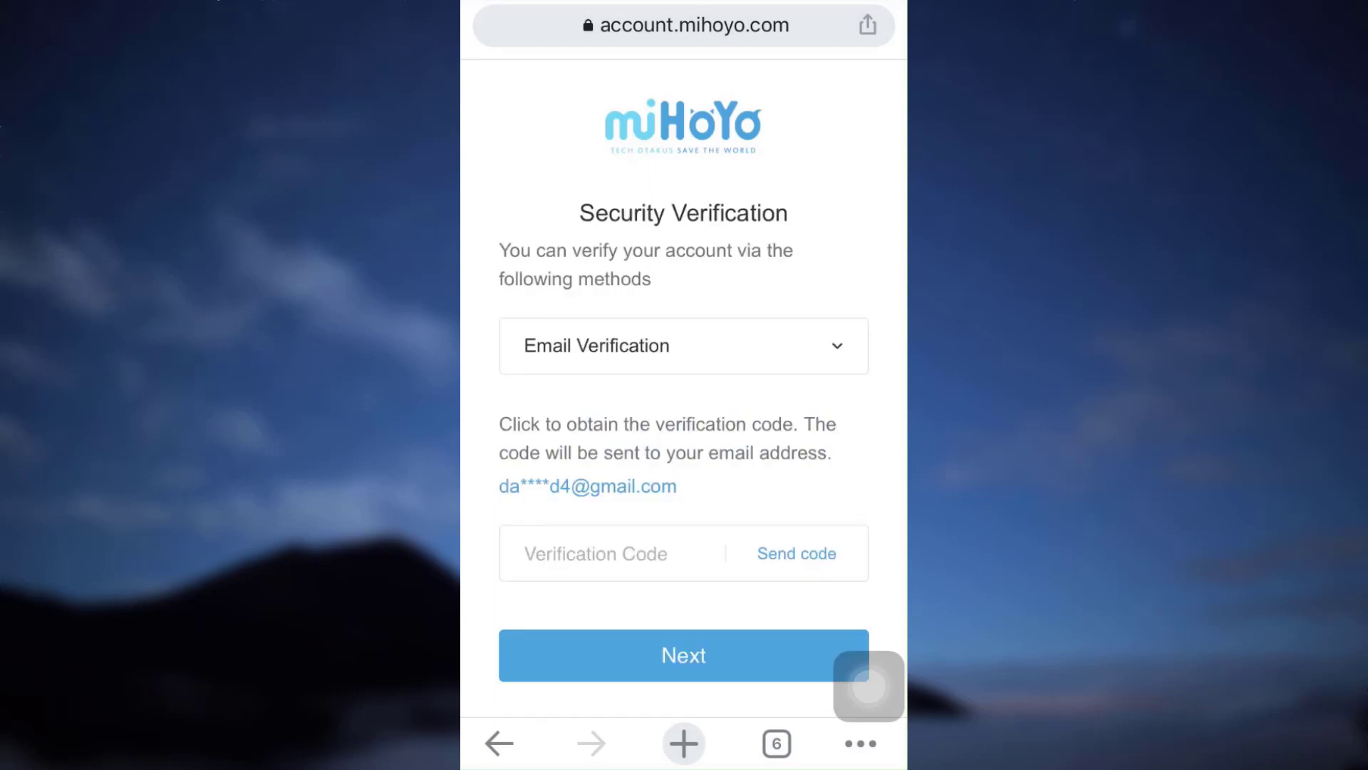
click(683, 345)
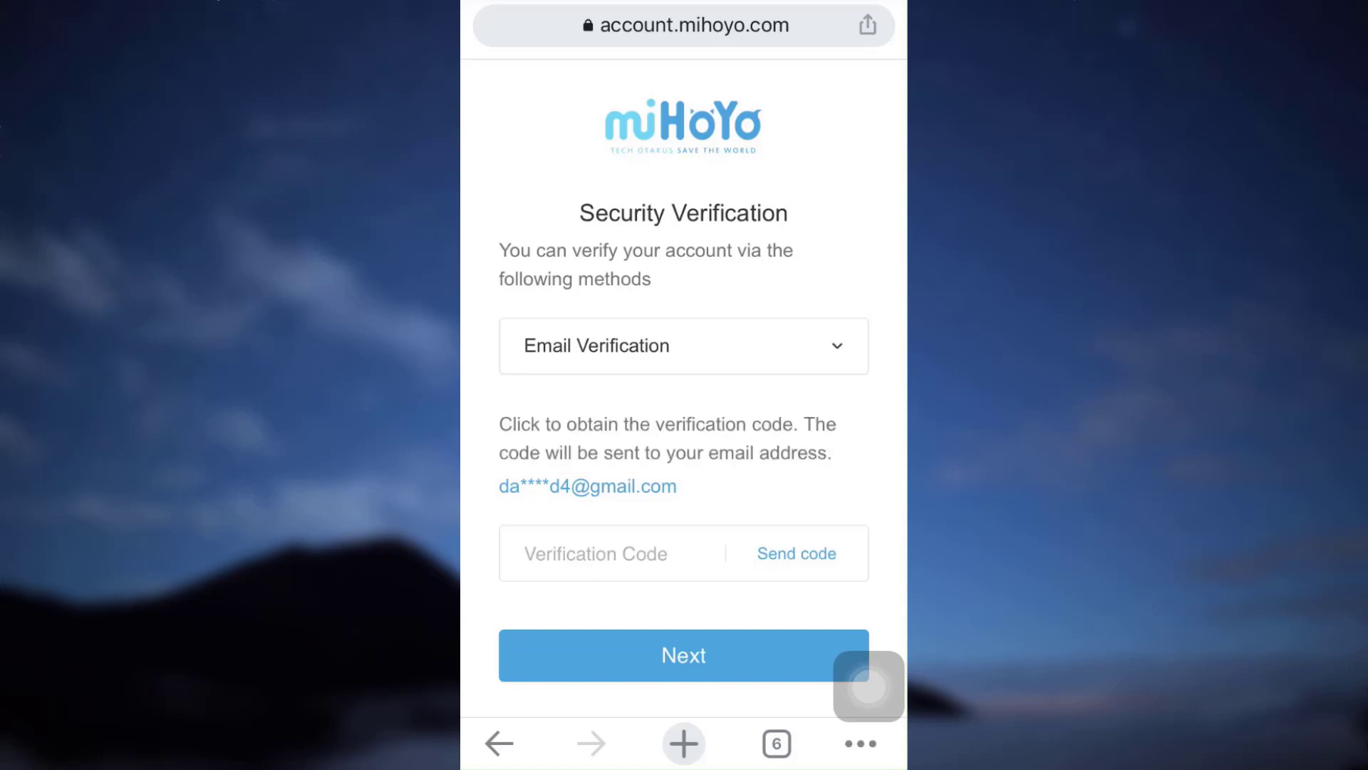
click(595, 553)
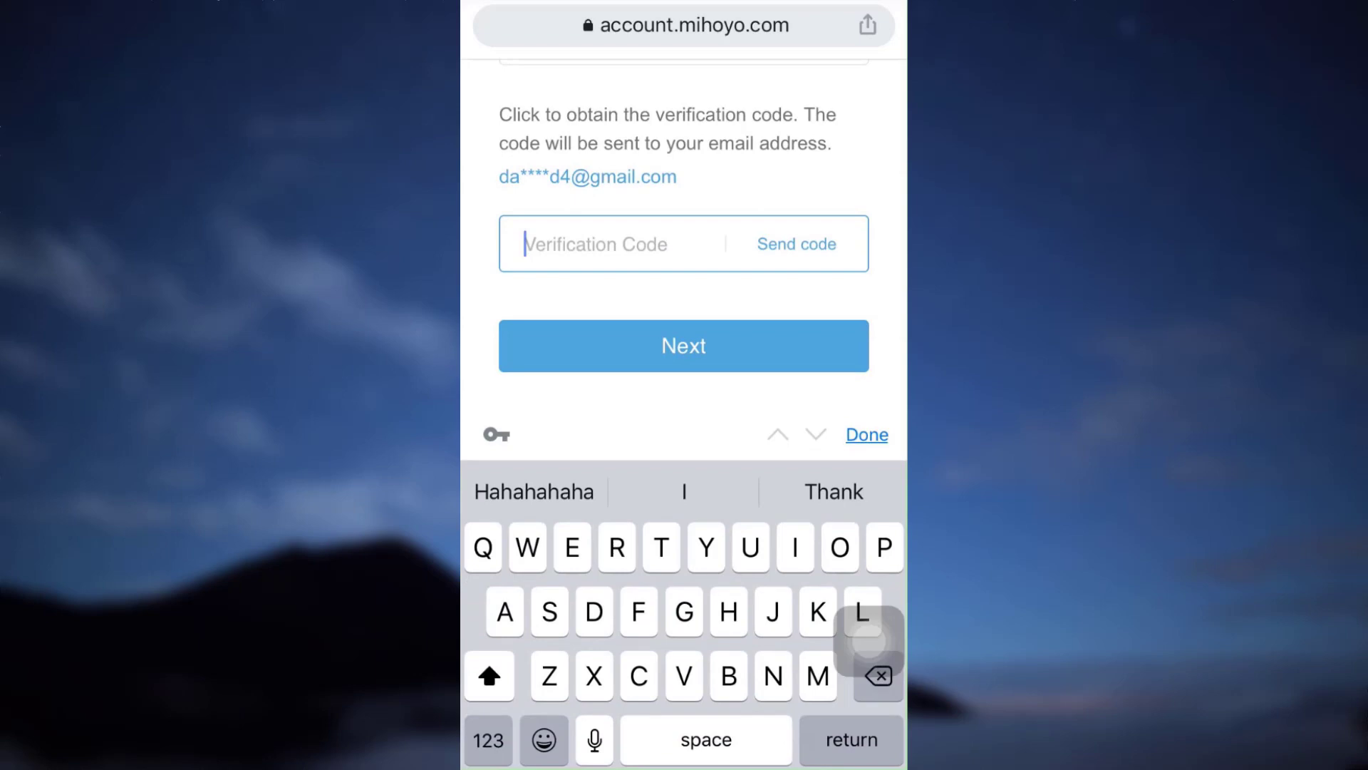
click(866, 433)
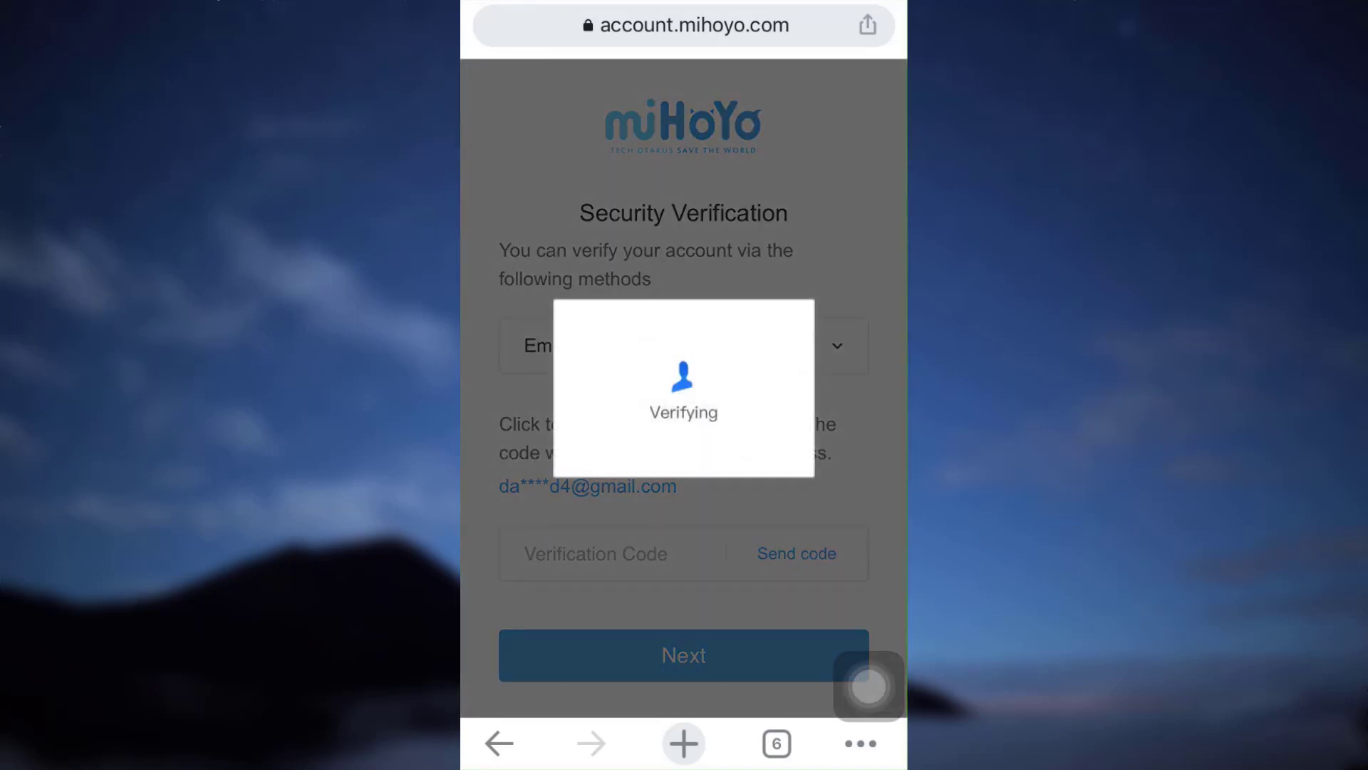
click(795, 553)
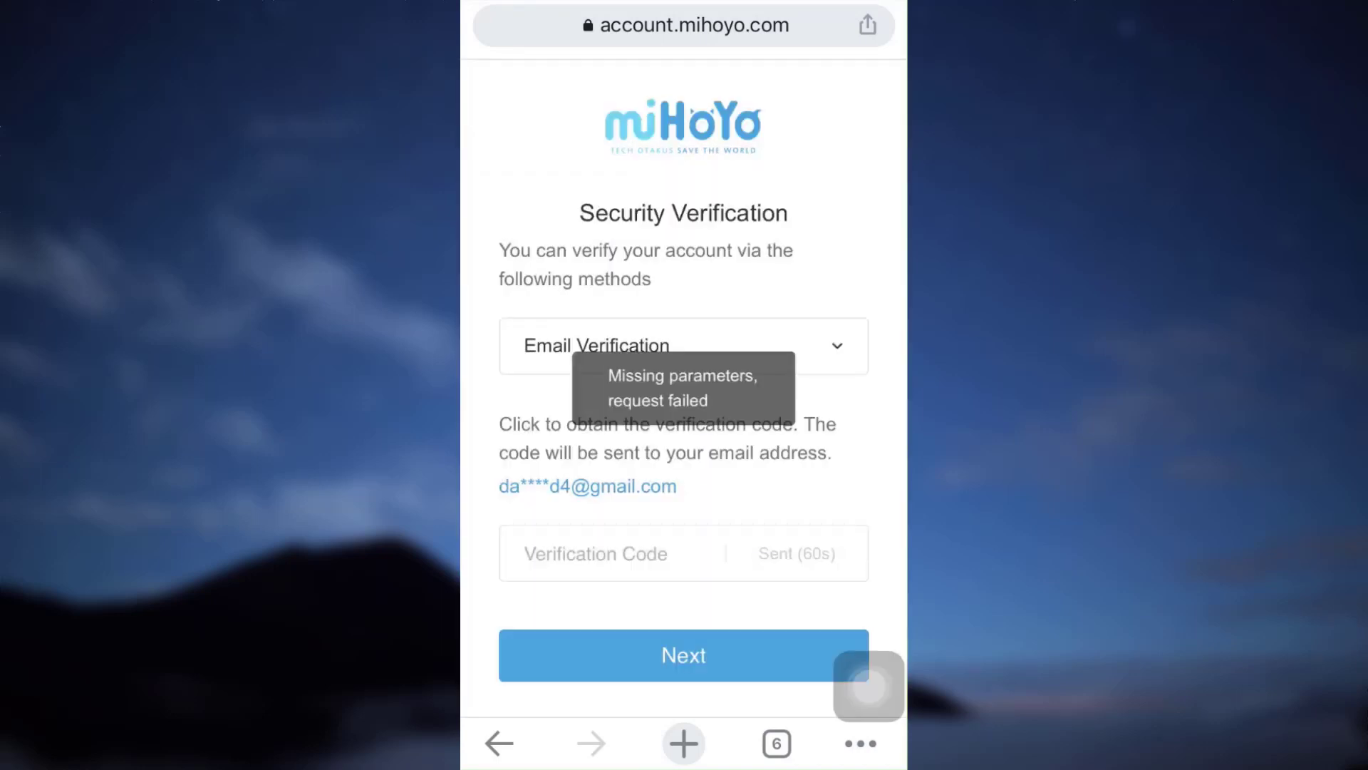
click(870, 689)
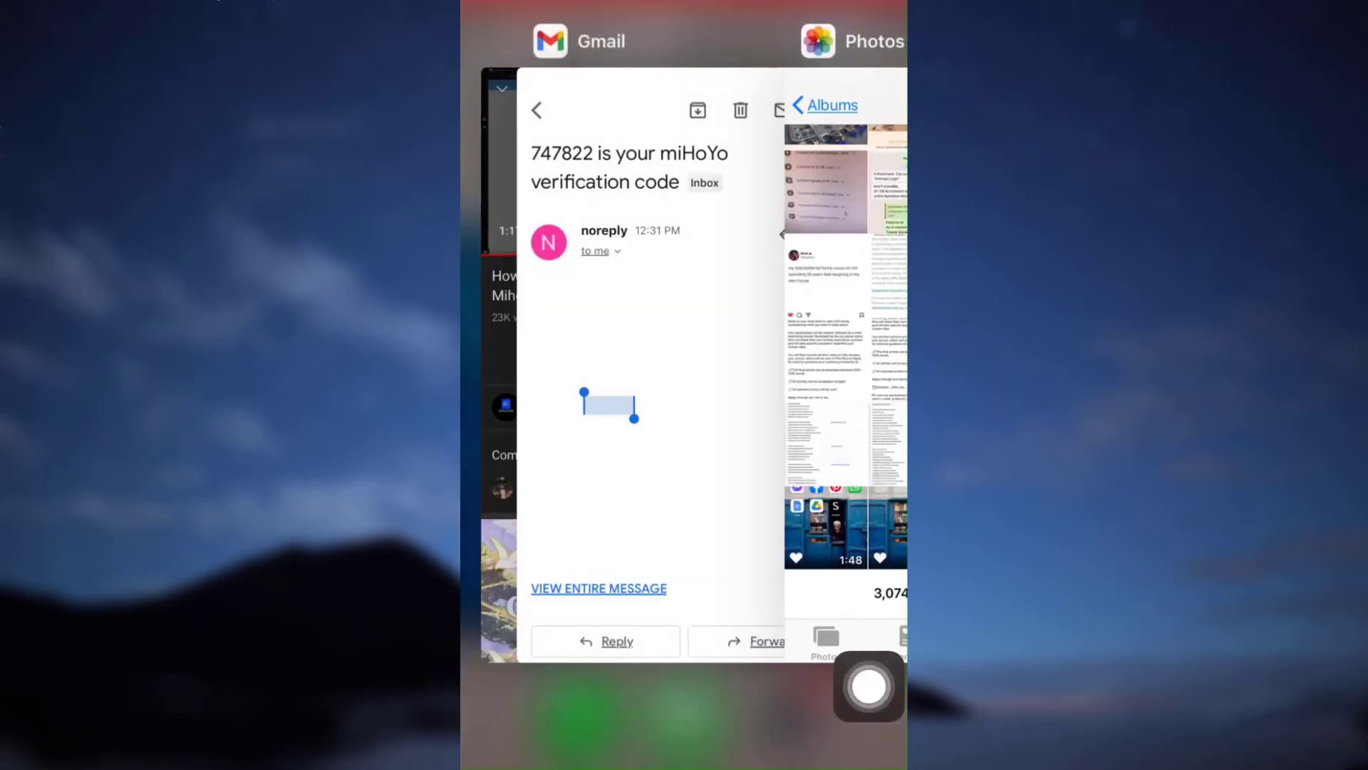
click(557, 40)
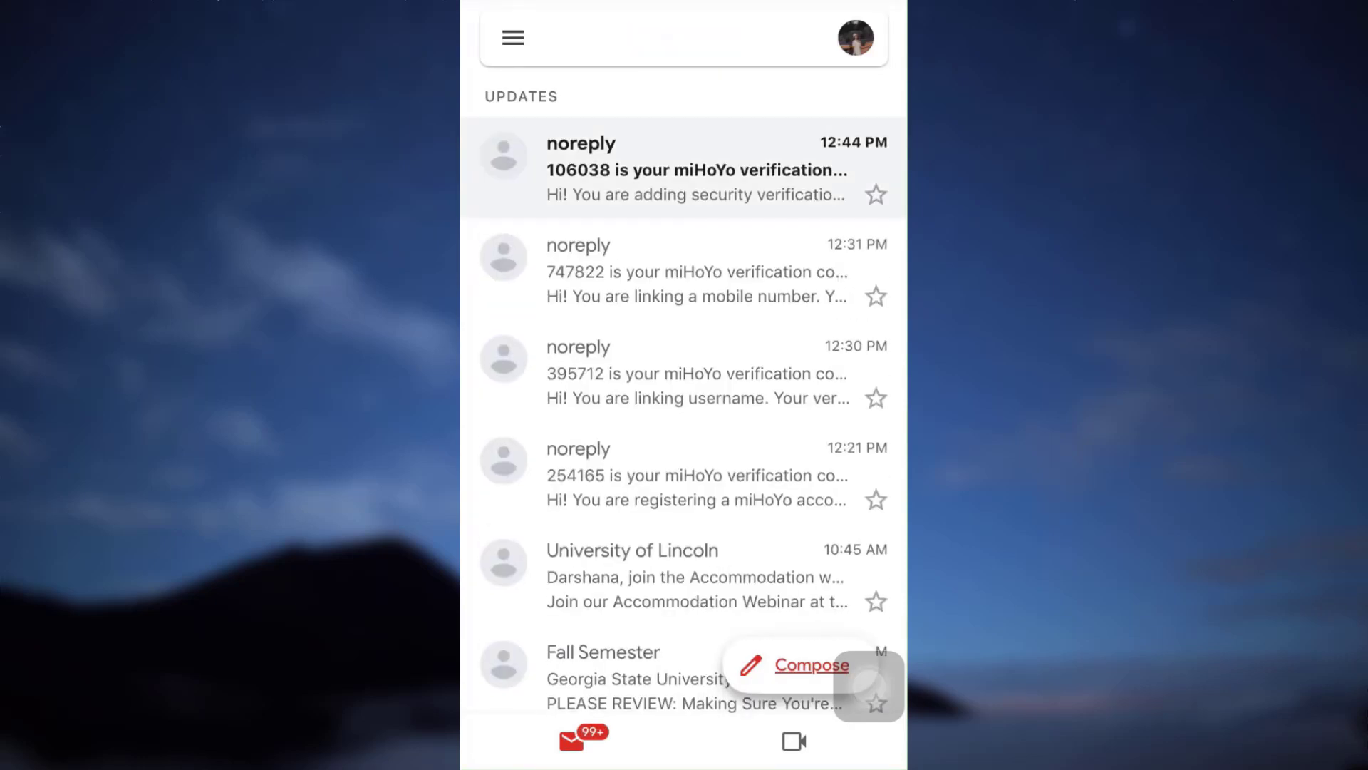
click(695, 171)
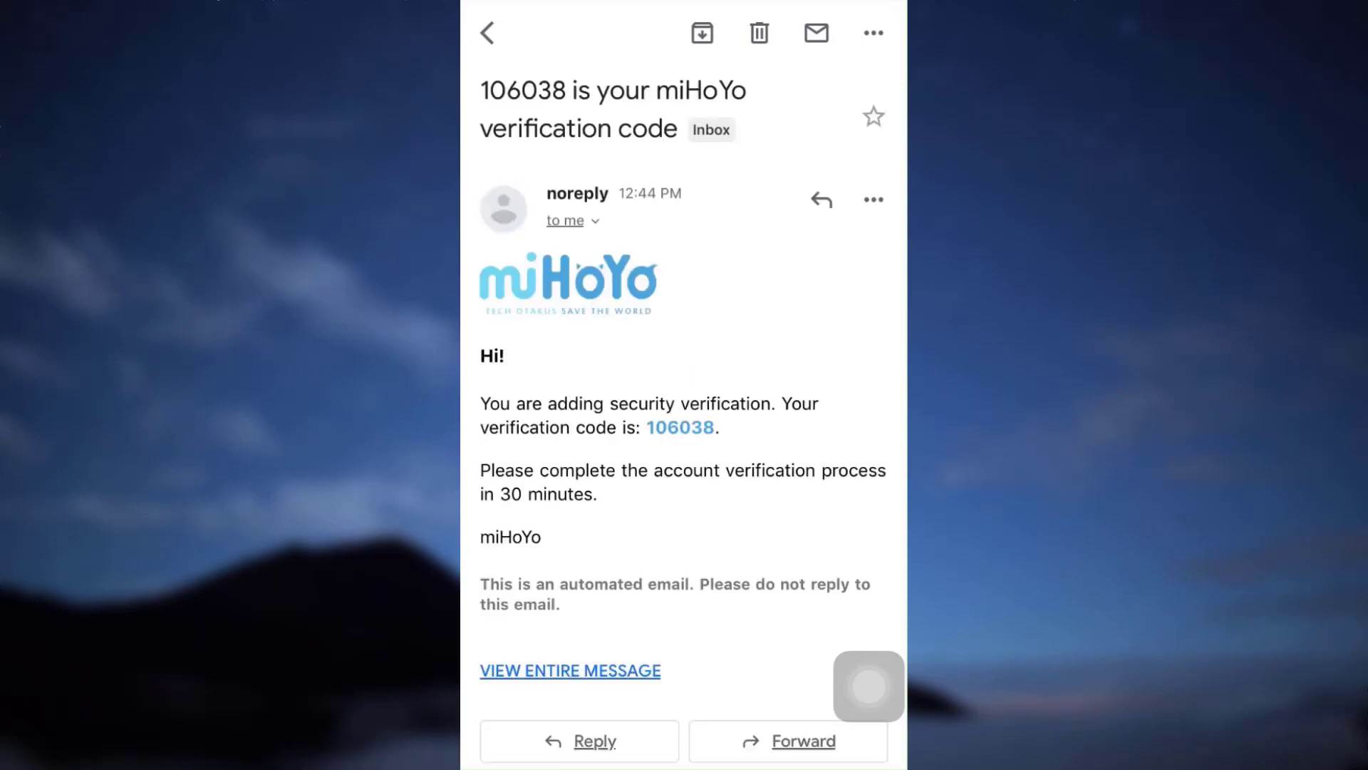
double_click(681, 427)
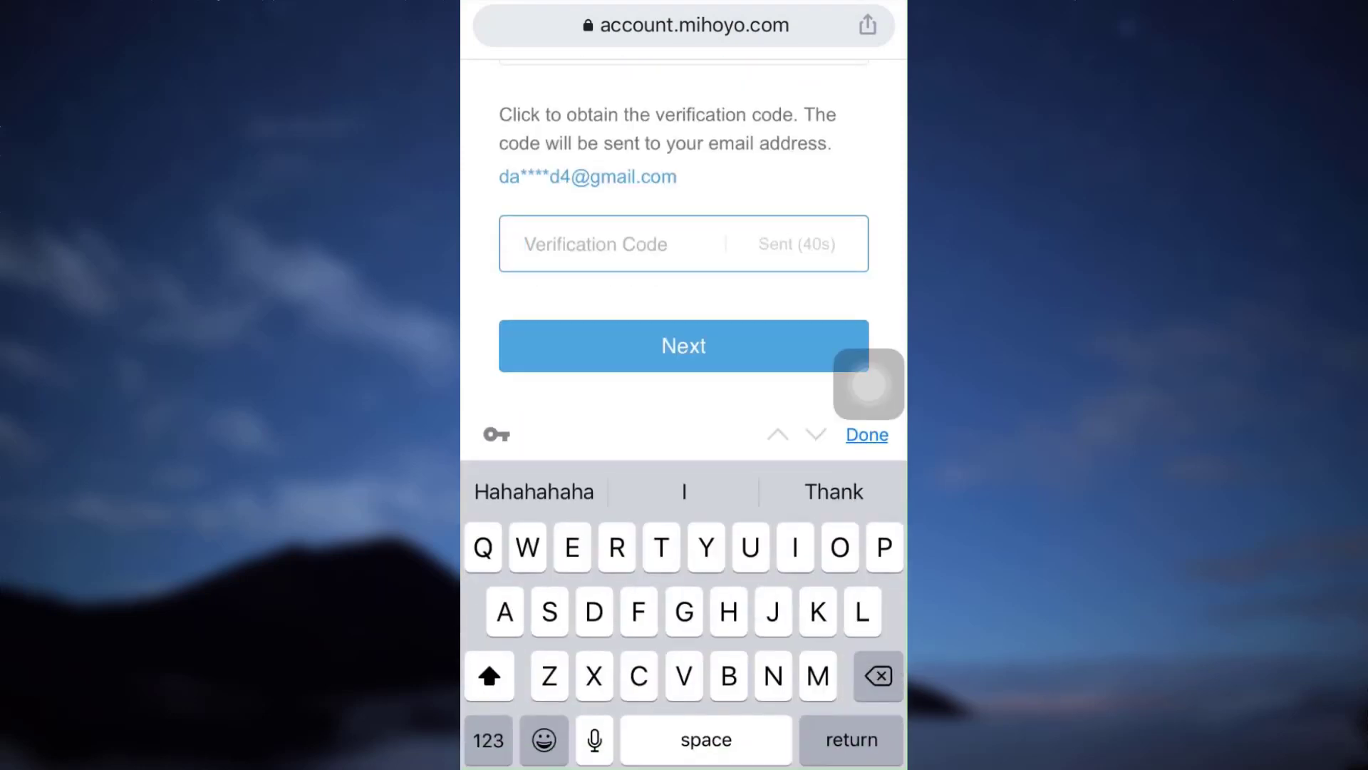
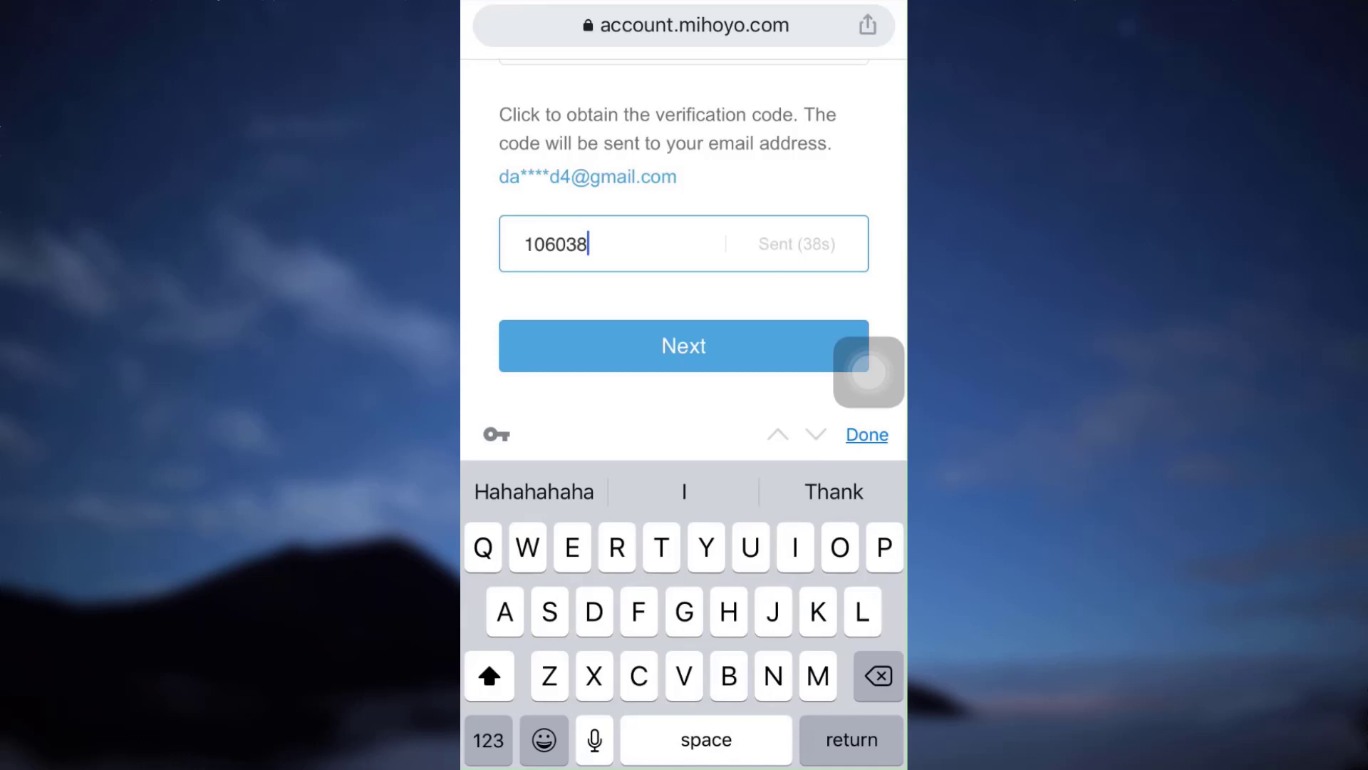
click(866, 433)
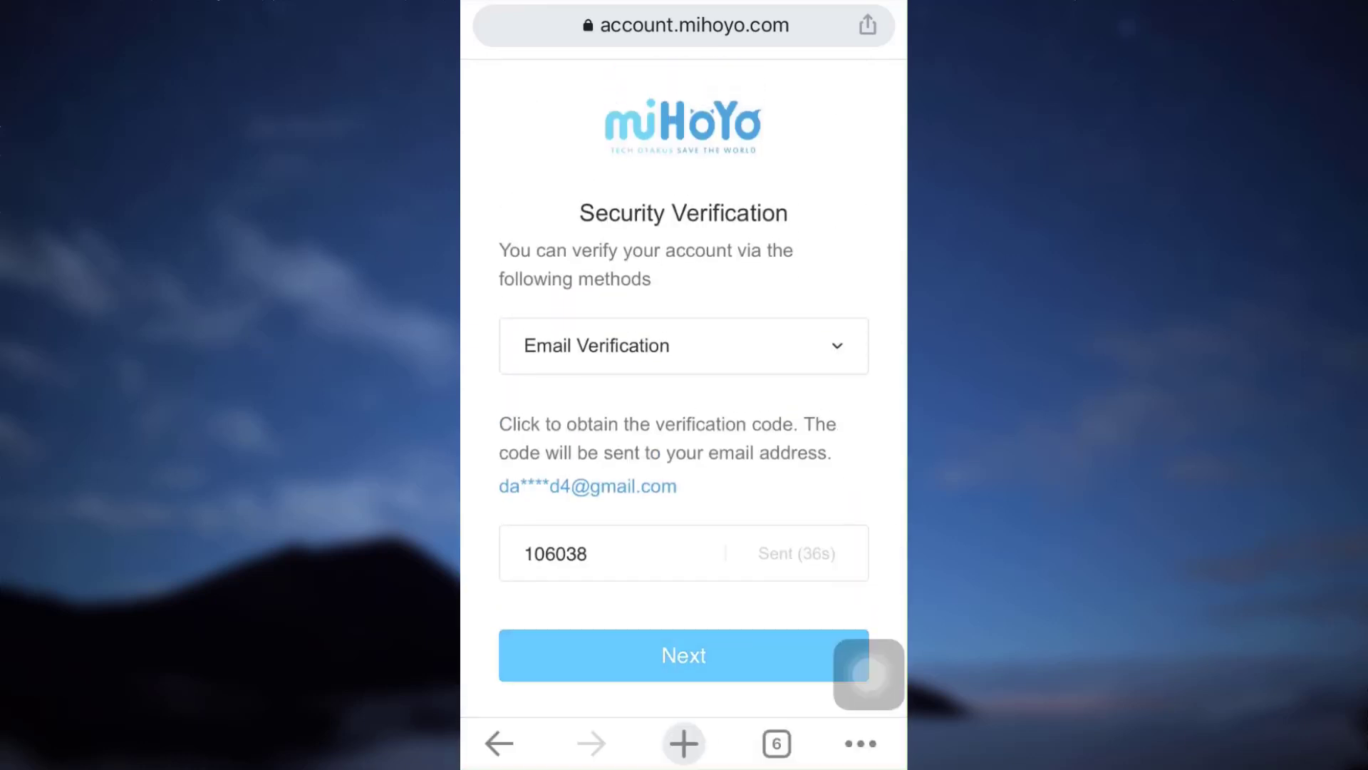
click(684, 655)
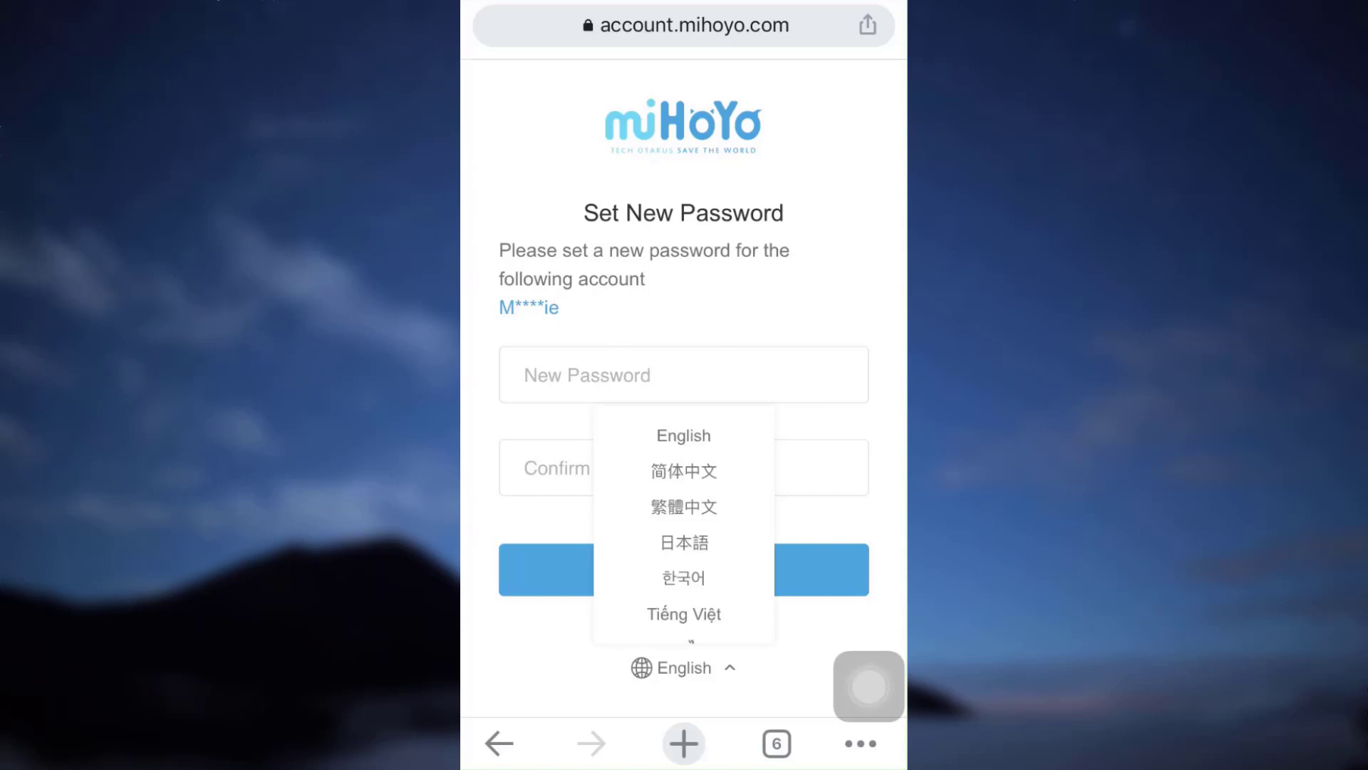
- Fill the New Password and Confirm fields and accept the change
click(685, 375)
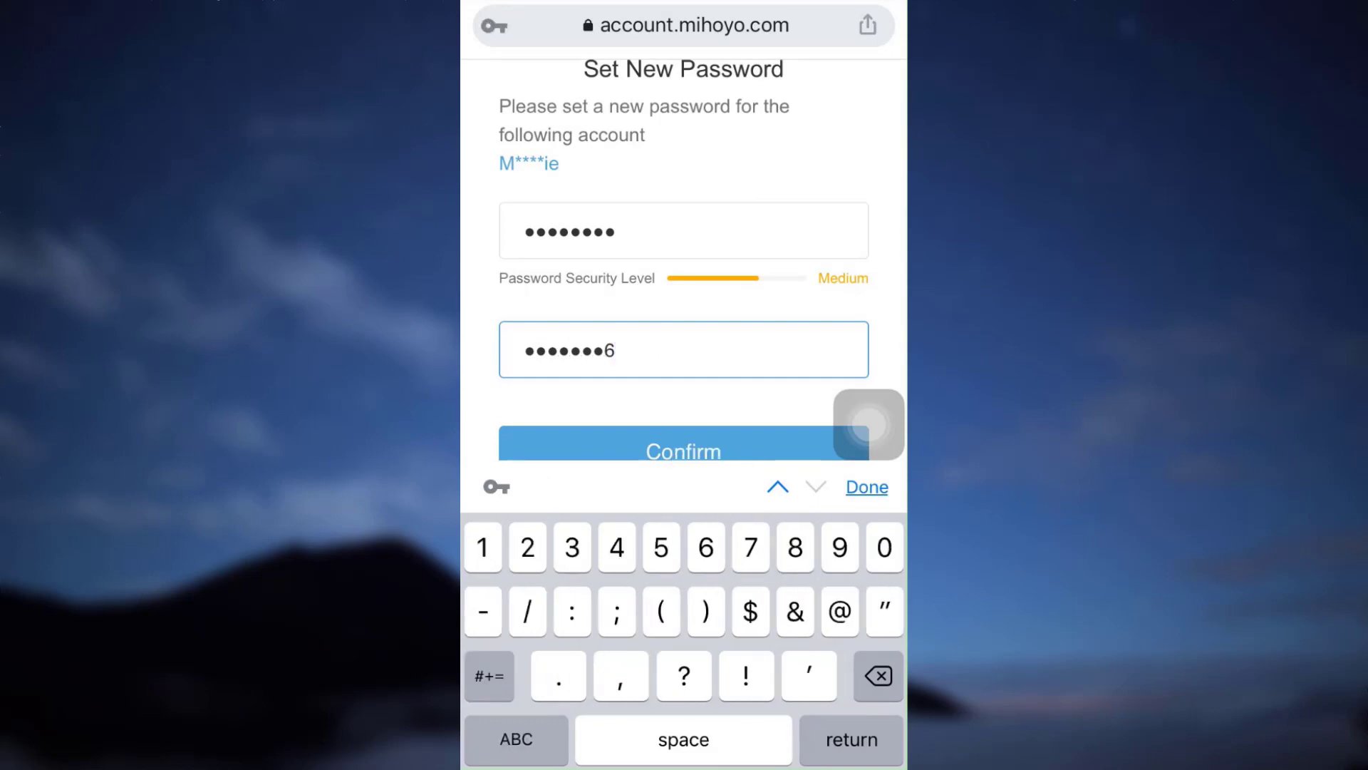
click(683, 452)
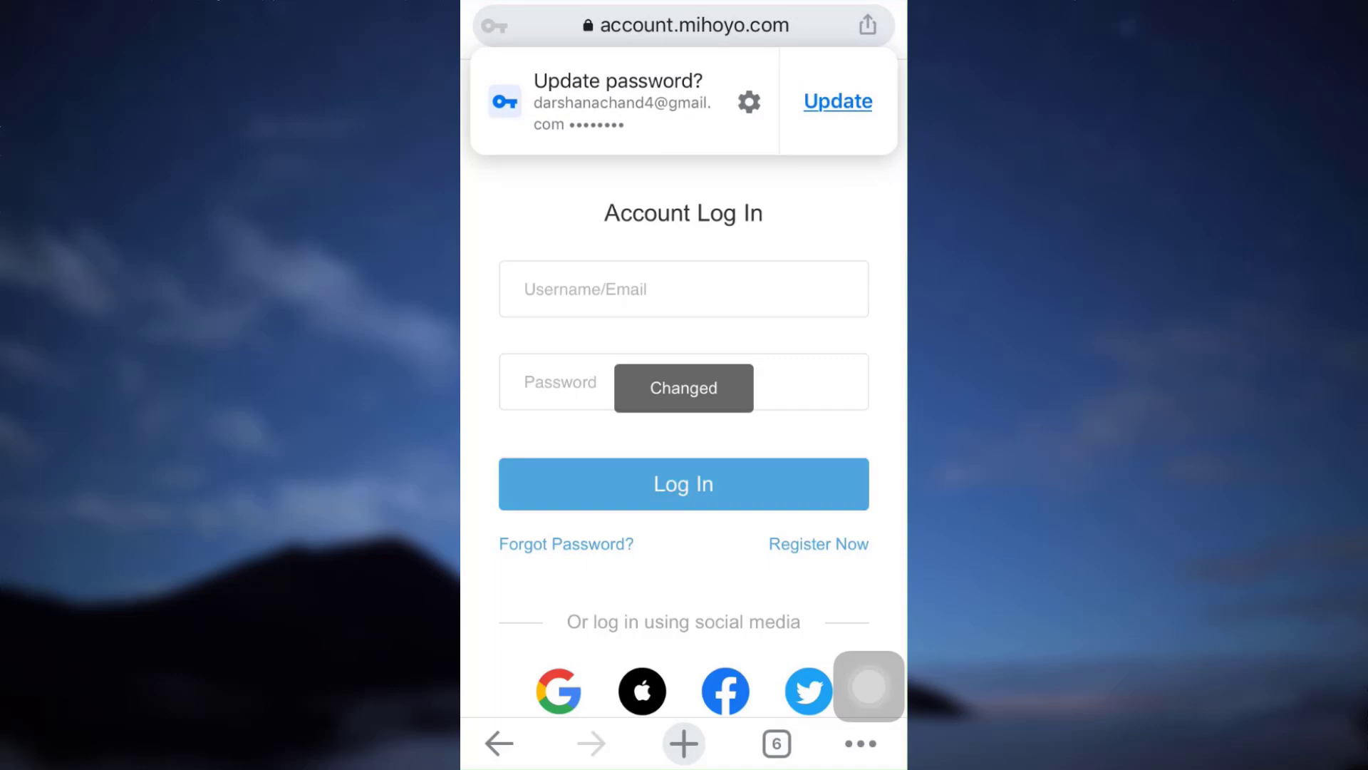
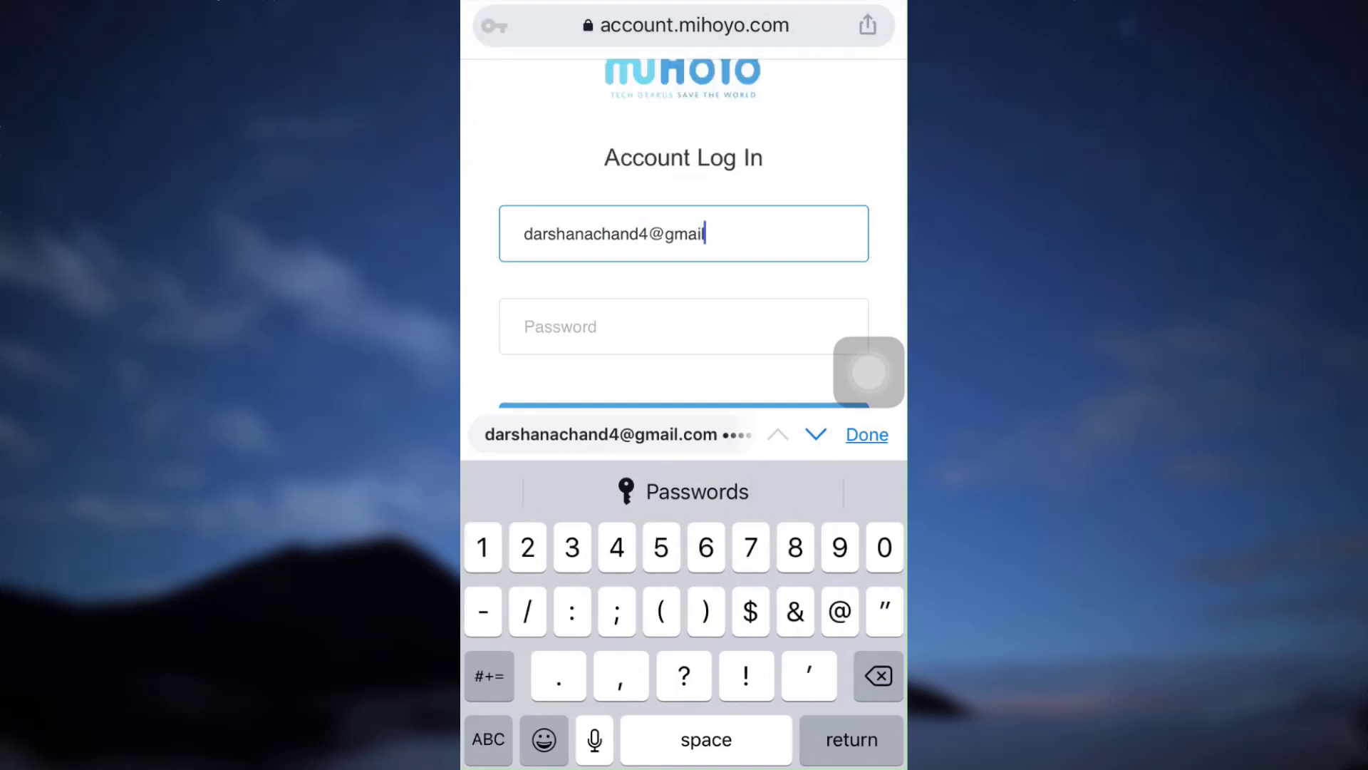
- Log in with the account email and new password to reach Account Information
click(683, 326)
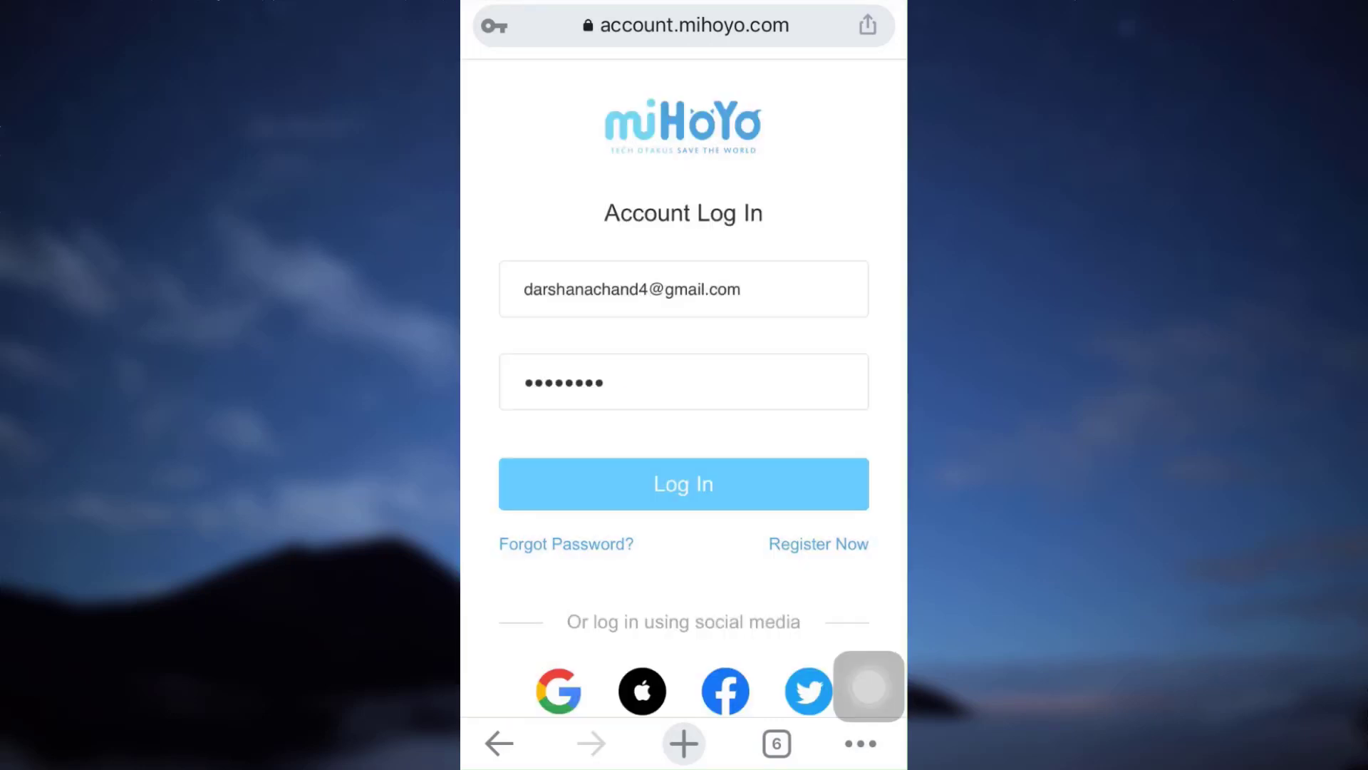
click(684, 484)
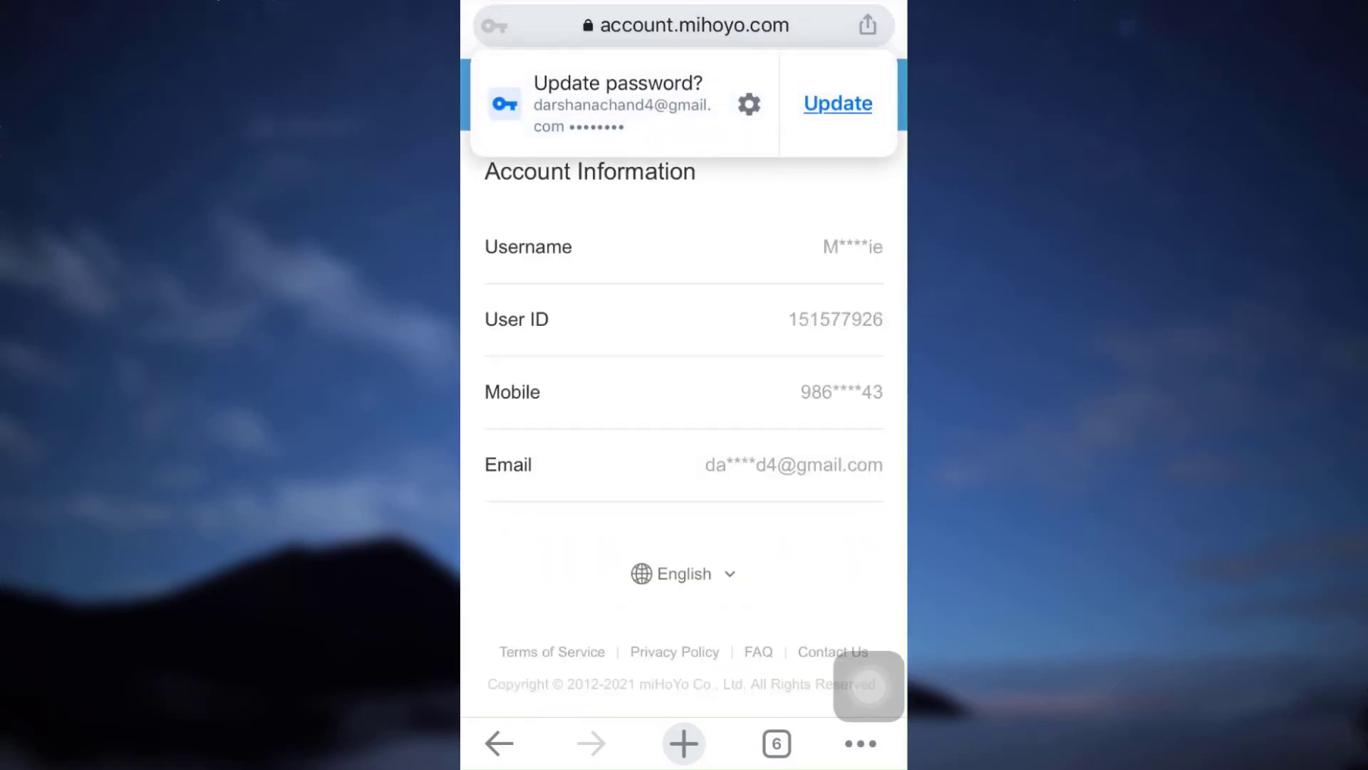